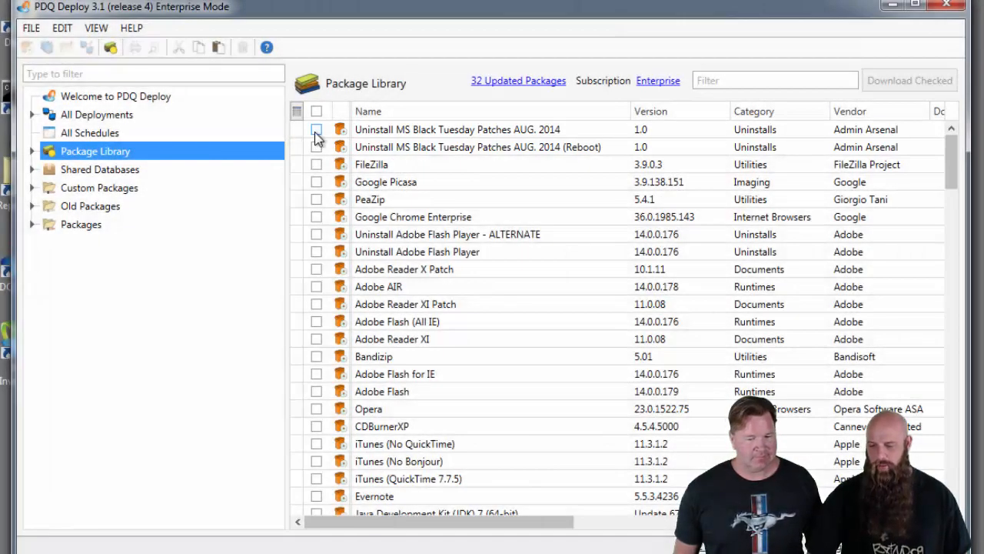
Step: Download the checked Uninstall MS Black Tuesday Patches AUG. 2014 packages from the library
{"action": "left_click", "coordinate": [317, 129]}
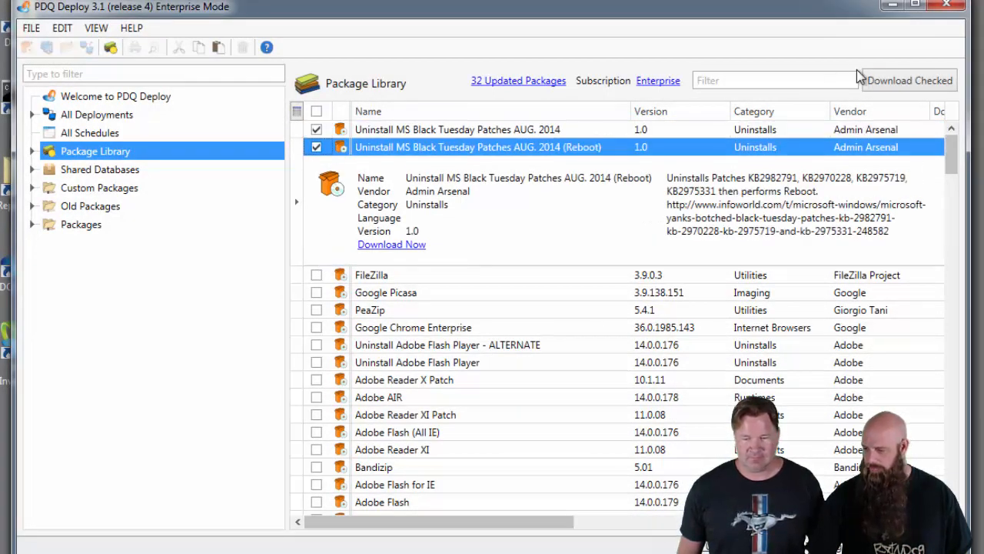
{"action": "left_click", "coordinate": [912, 80]}
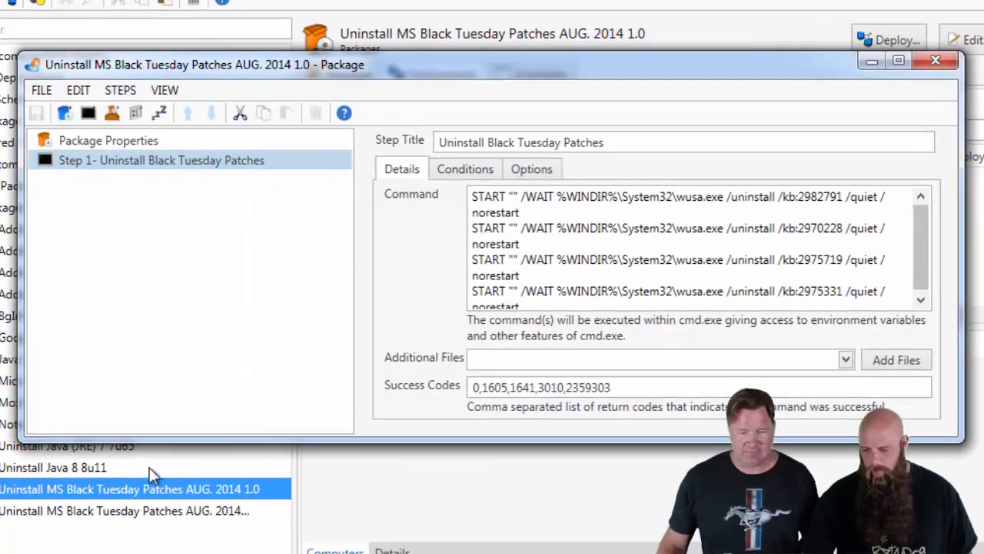
{"action": "mouse_move", "coordinate": [363, 309]}
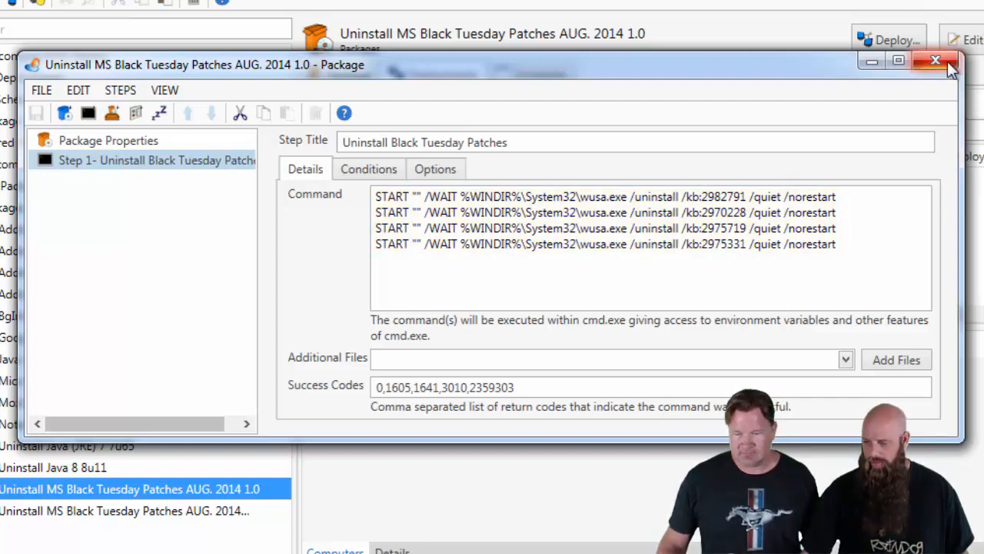
Step: Close the Black Tuesday uninstall package editor after reviewing its wusa commands
{"action": "left_click", "coordinate": [936, 67]}
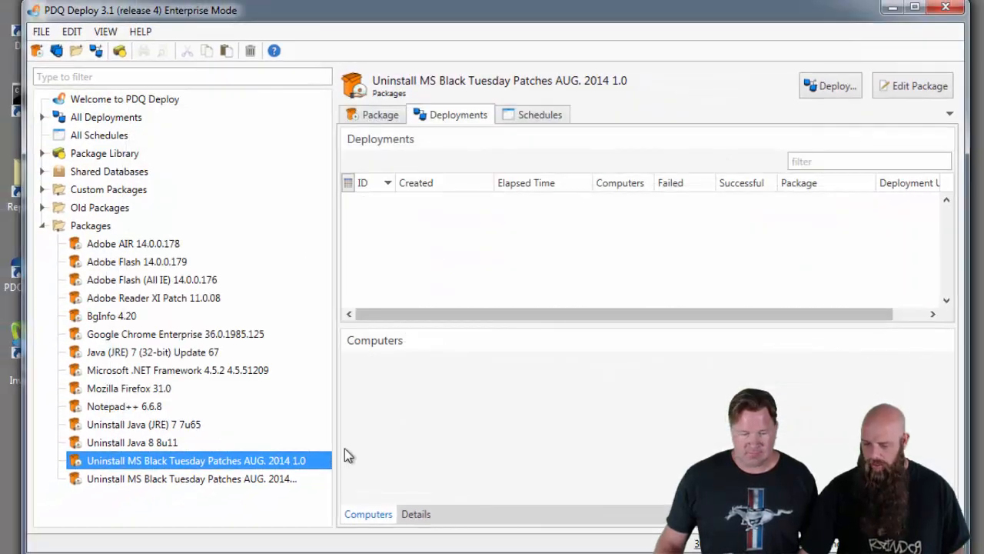
{"action": "mouse_move", "coordinate": [258, 458]}
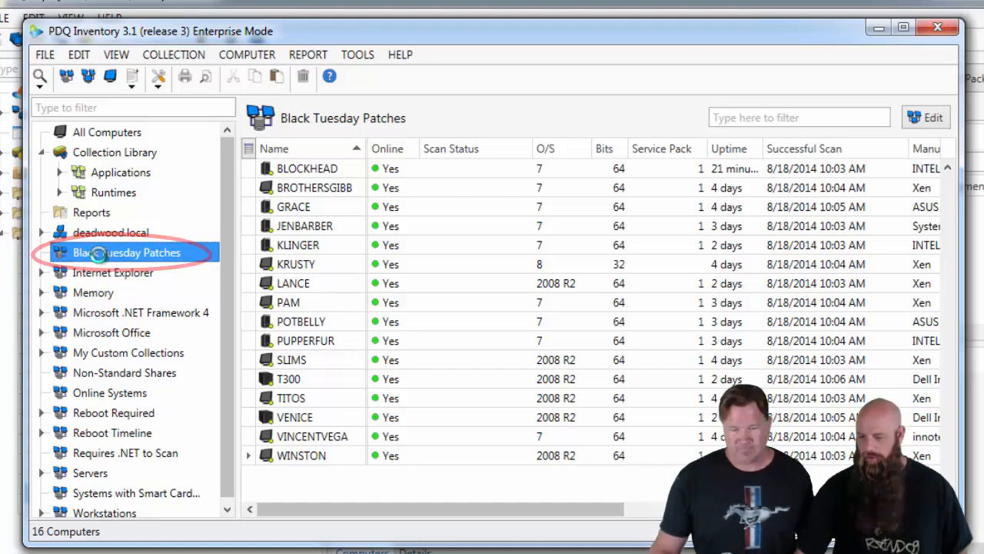
Step: Review the Black Tuesday Patches collection's Hot Fix filters and close without changes
{"action": "double_click", "coordinate": [127, 252]}
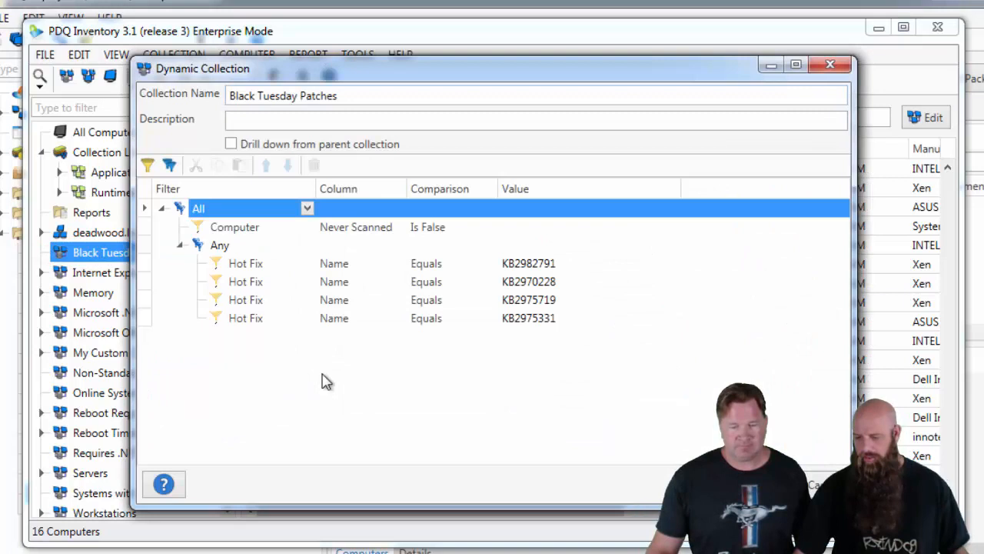
{"action": "mouse_move", "coordinate": [355, 408]}
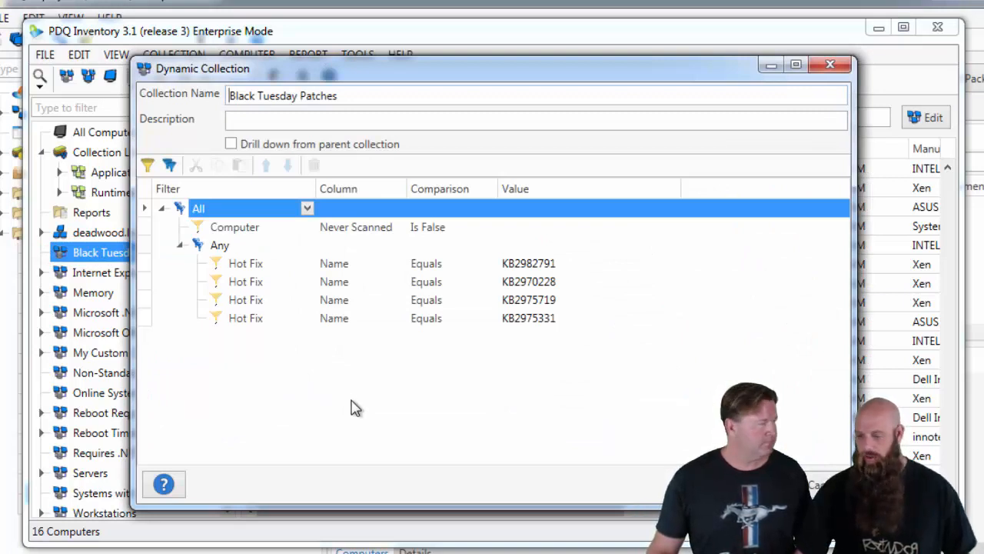
{"action": "mouse_move", "coordinate": [400, 402]}
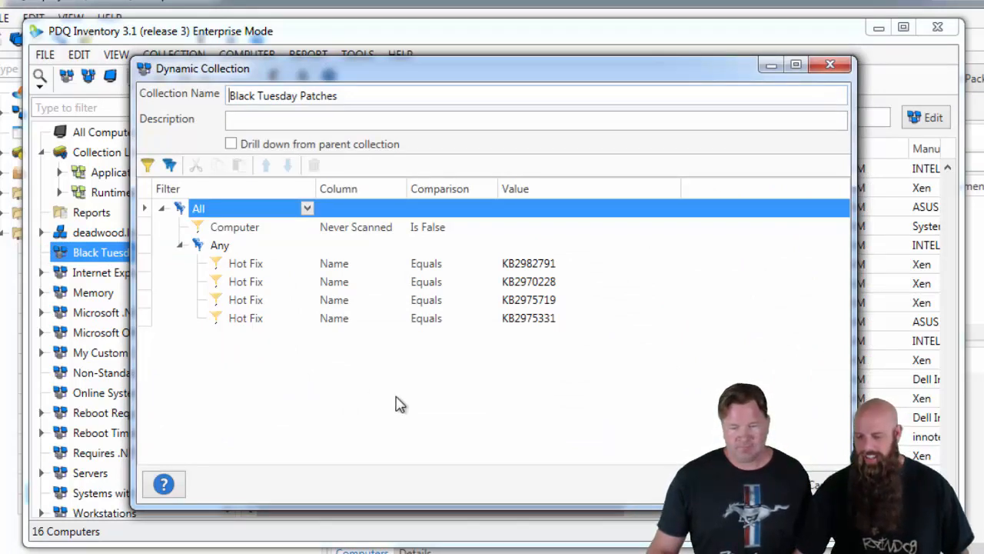
{"action": "mouse_move", "coordinate": [478, 390]}
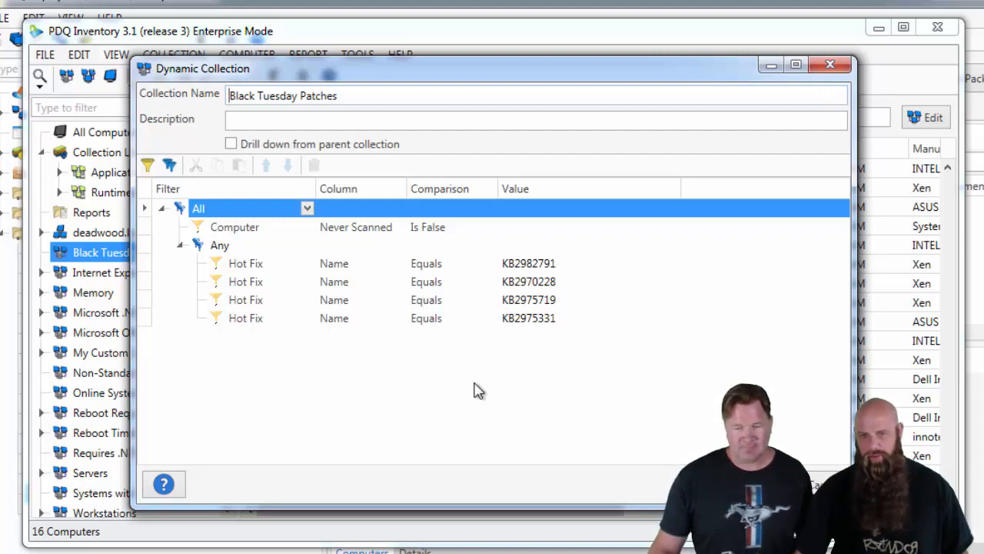
{"action": "mouse_move", "coordinate": [577, 406]}
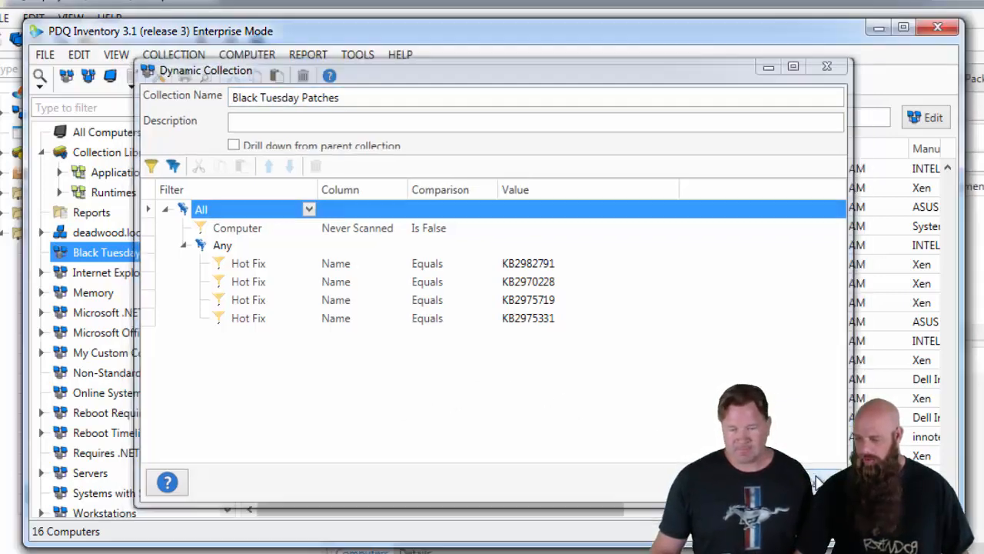
{"action": "left_click", "coordinate": [827, 65]}
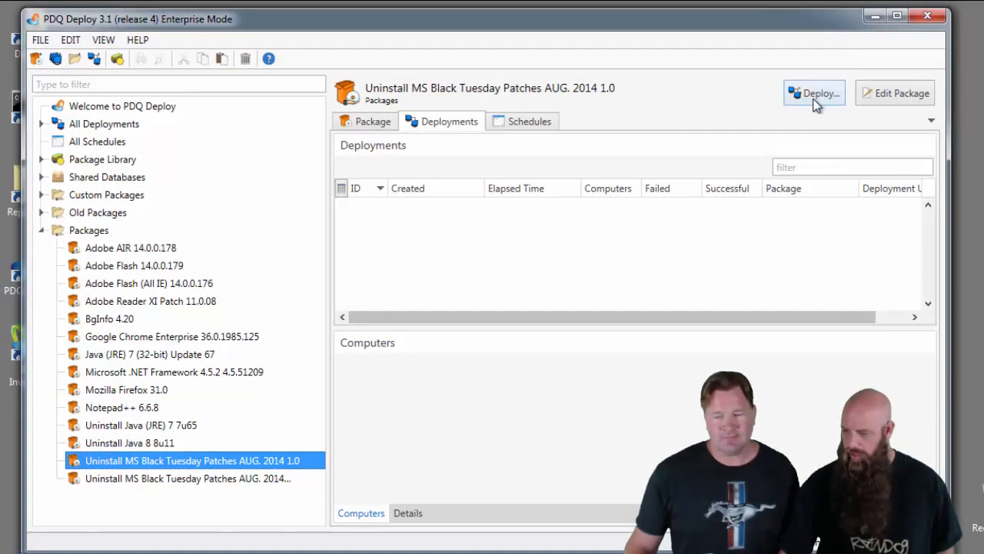
Step: Start a Deploy Once of the uninstall package with targets from PDQ Inventory
{"action": "left_click", "coordinate": [816, 92]}
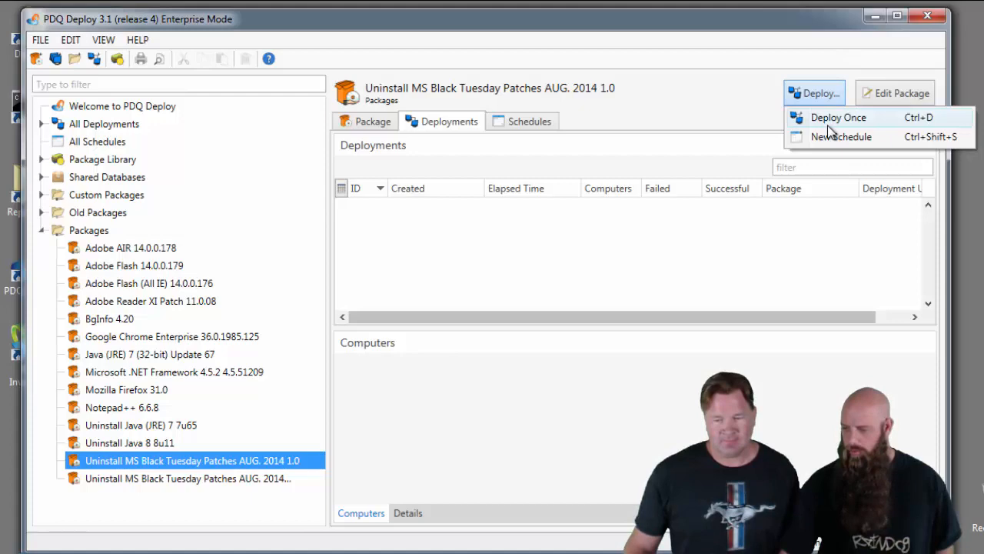
{"action": "left_click", "coordinate": [839, 117]}
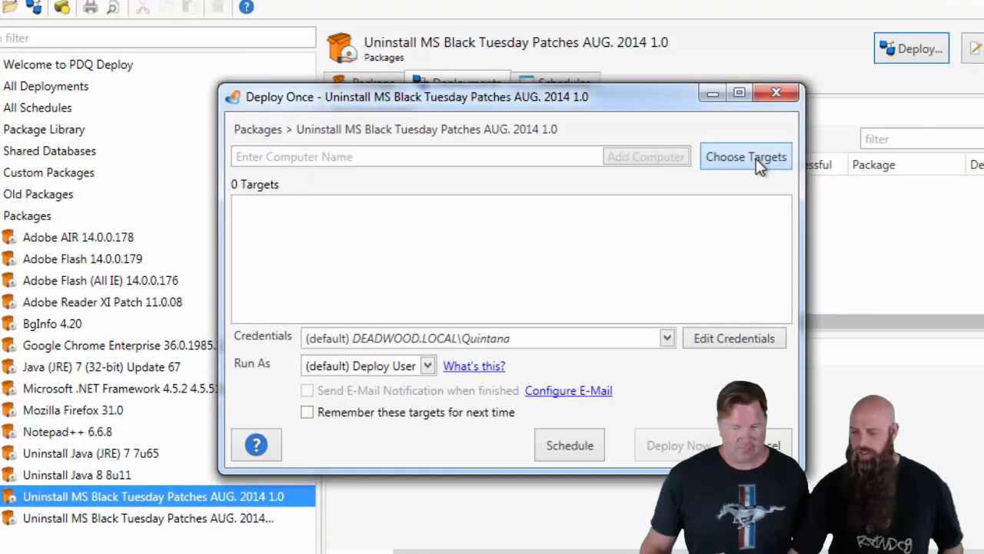
{"action": "left_click", "coordinate": [746, 157]}
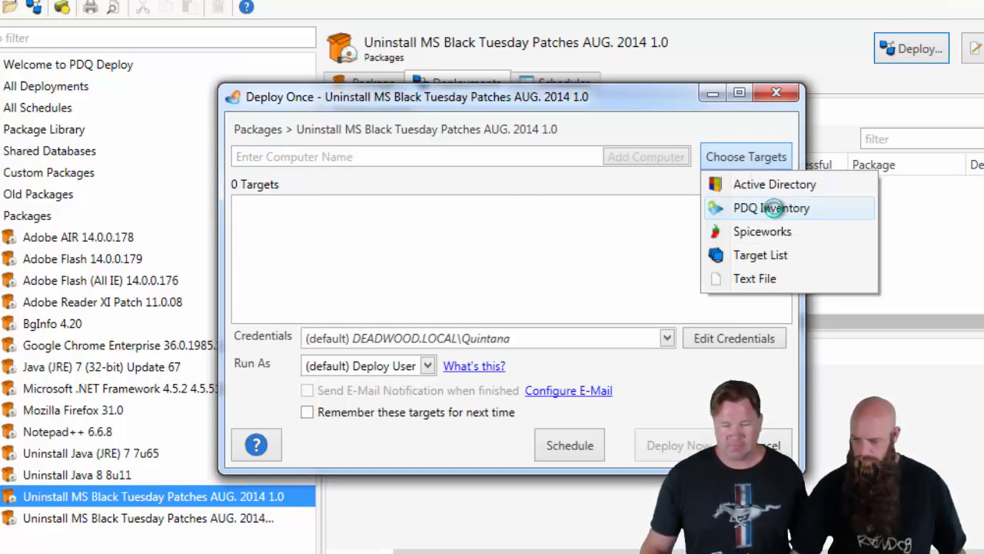
{"action": "left_click", "coordinate": [771, 208]}
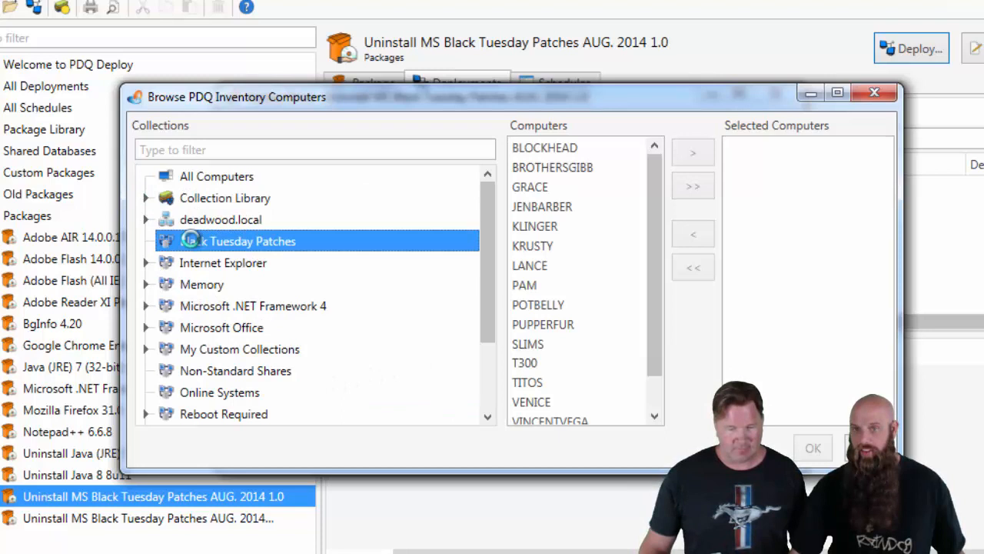
{"action": "mouse_move", "coordinate": [346, 265]}
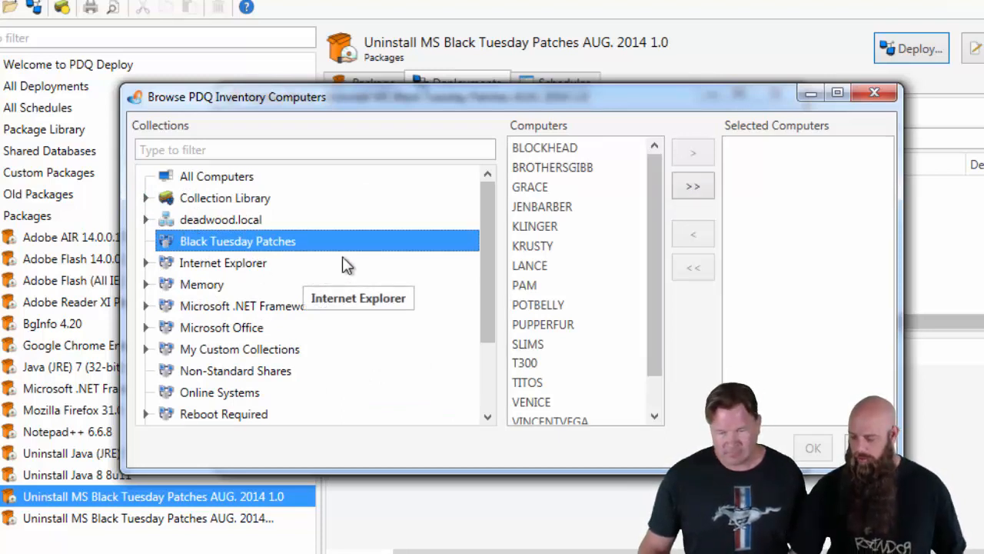
{"action": "mouse_move", "coordinate": [181, 243]}
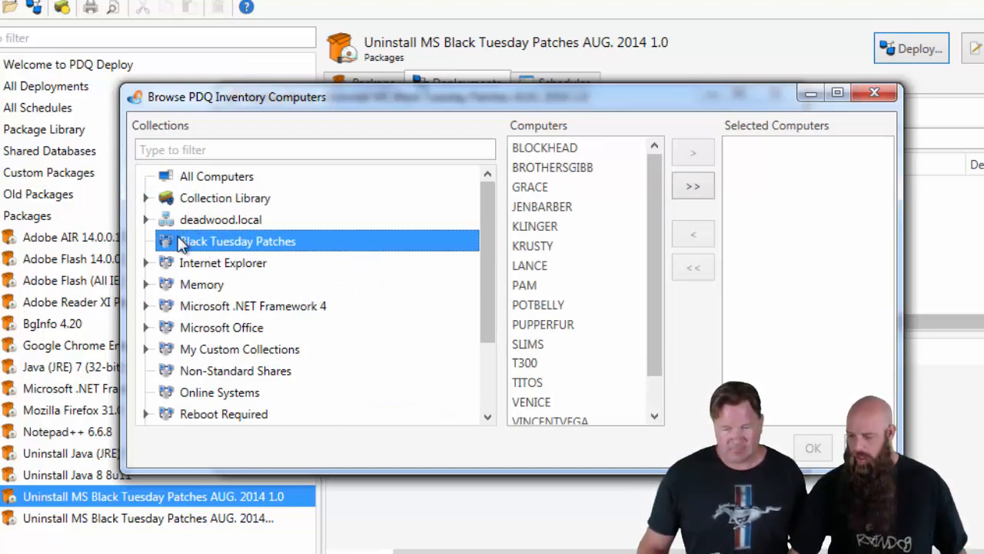
{"action": "mouse_move", "coordinate": [642, 295]}
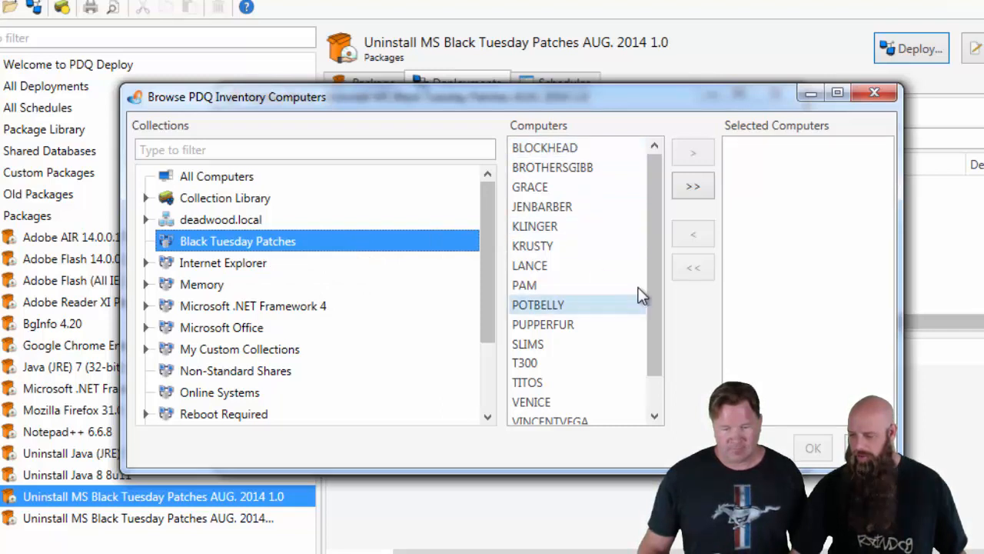
{"action": "mouse_move", "coordinate": [656, 177]}
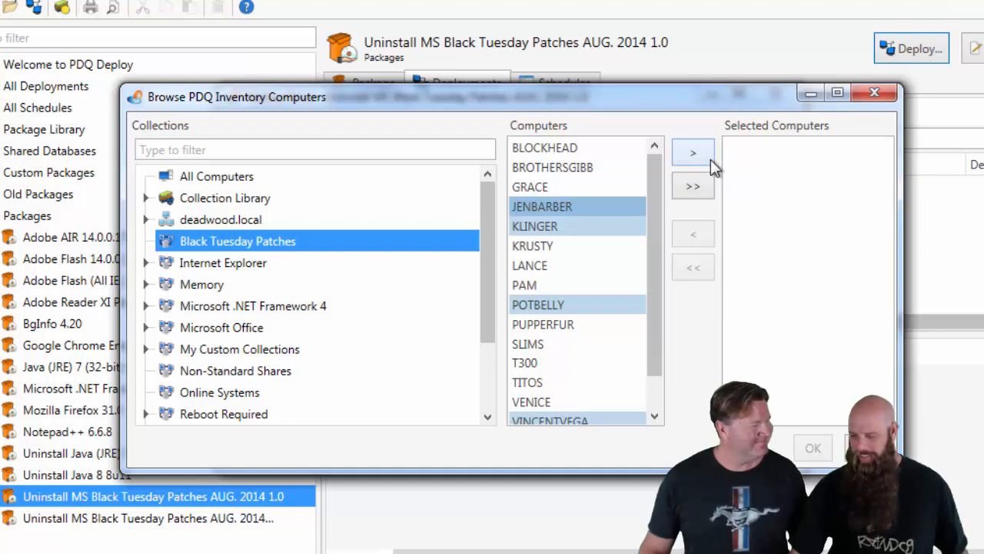
Step: Add JENBARBER, KLINGER, POTBELLY and VINCENTVEGA as targets and confirm
{"action": "left_click", "coordinate": [693, 152]}
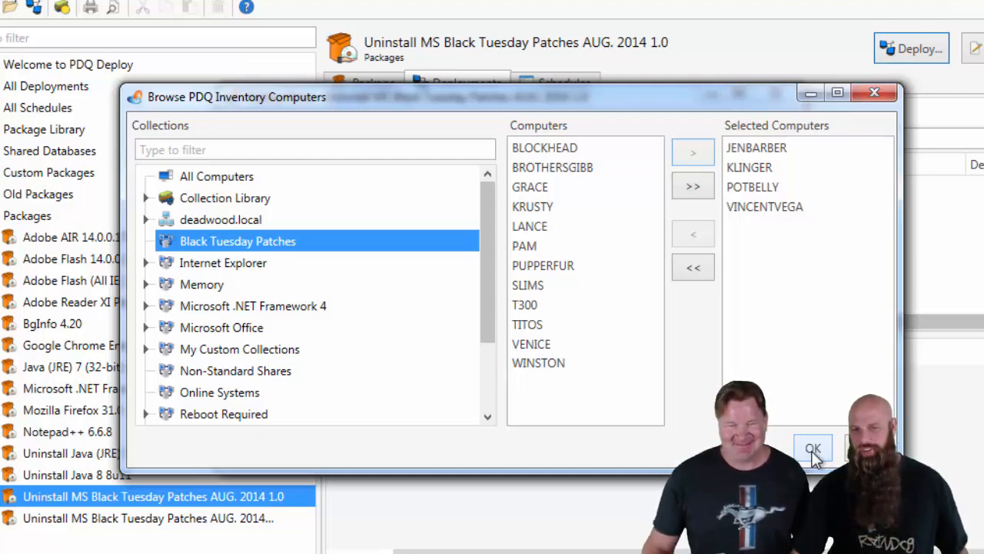
{"action": "left_click", "coordinate": [813, 447]}
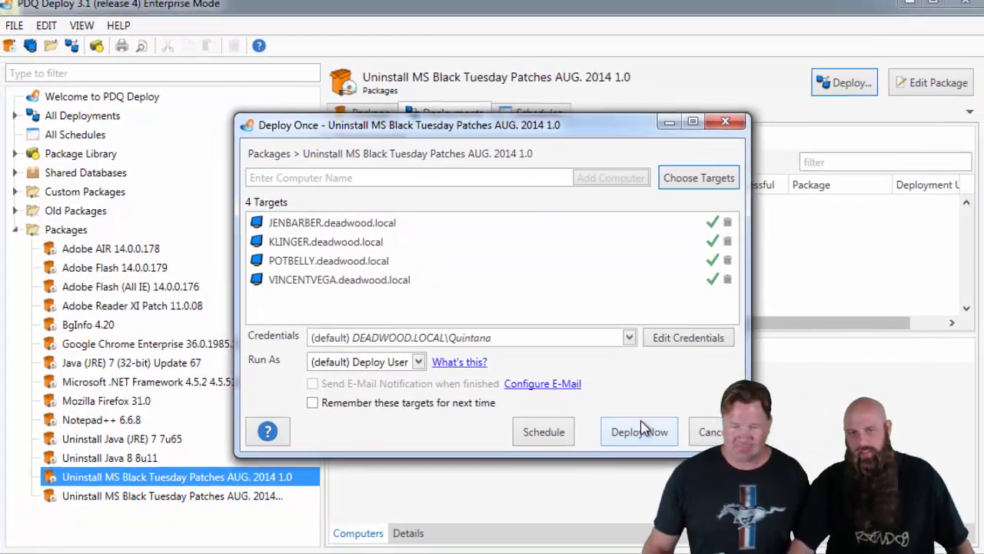
Step: Deploy the uninstall package now to the four selected computers
{"action": "left_click", "coordinate": [639, 432]}
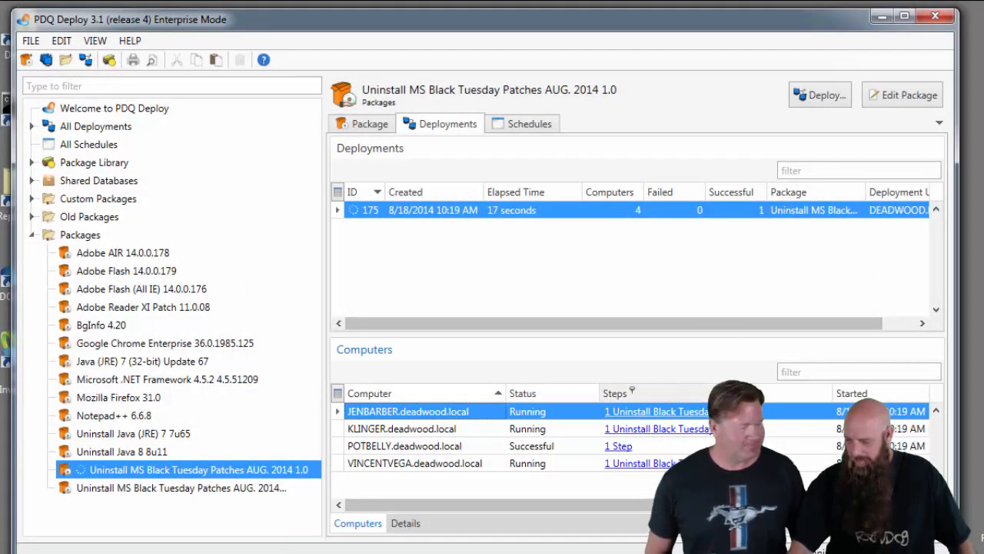
{"action": "mouse_move", "coordinate": [716, 308]}
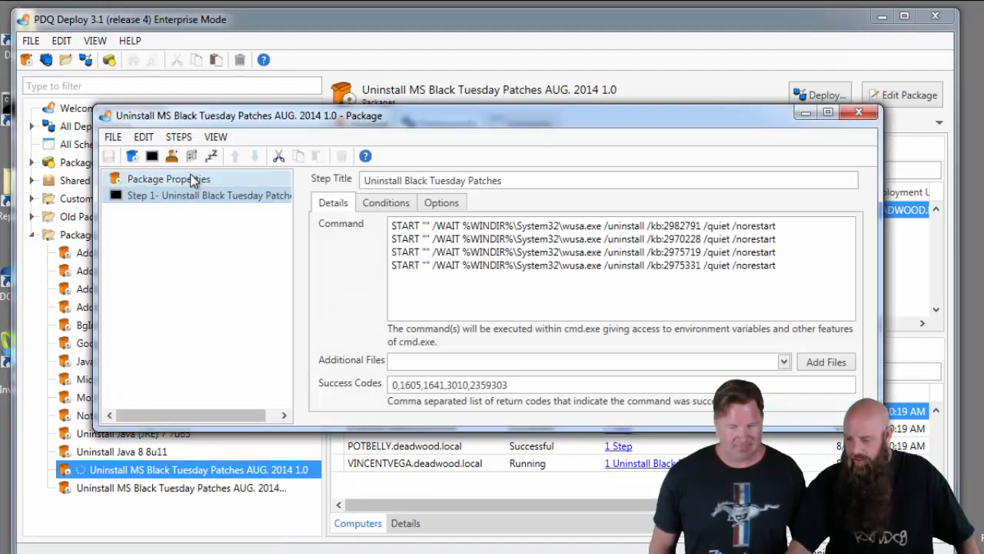
Step: Check the package properties' scan-with-applications setting, then close the package editor
{"action": "left_click", "coordinate": [168, 178]}
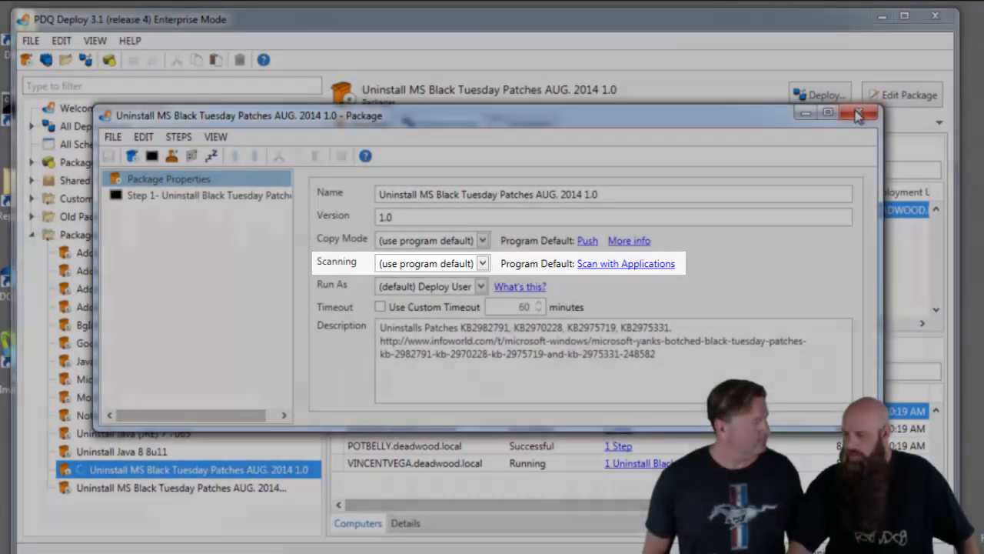
{"action": "left_click", "coordinate": [856, 116]}
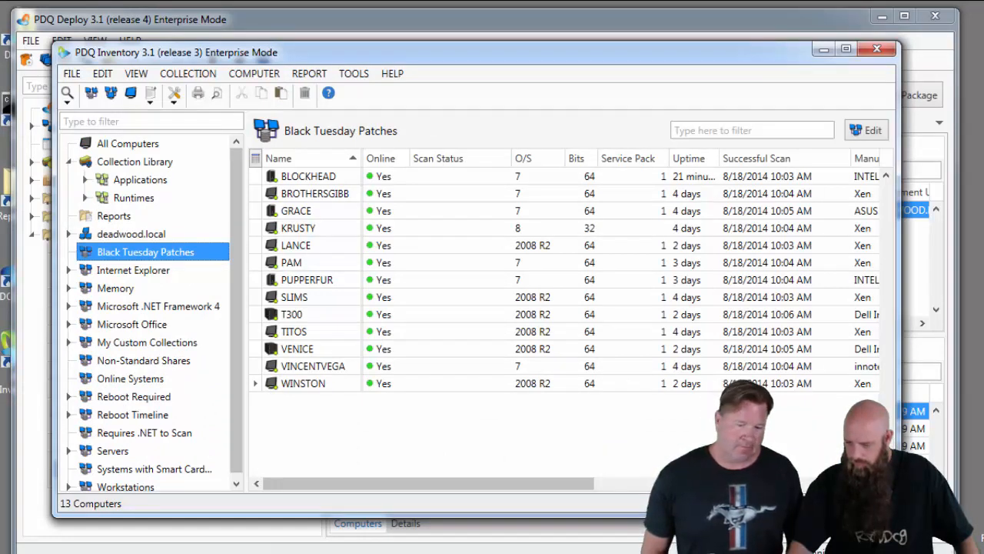
{"action": "mouse_move", "coordinate": [331, 445]}
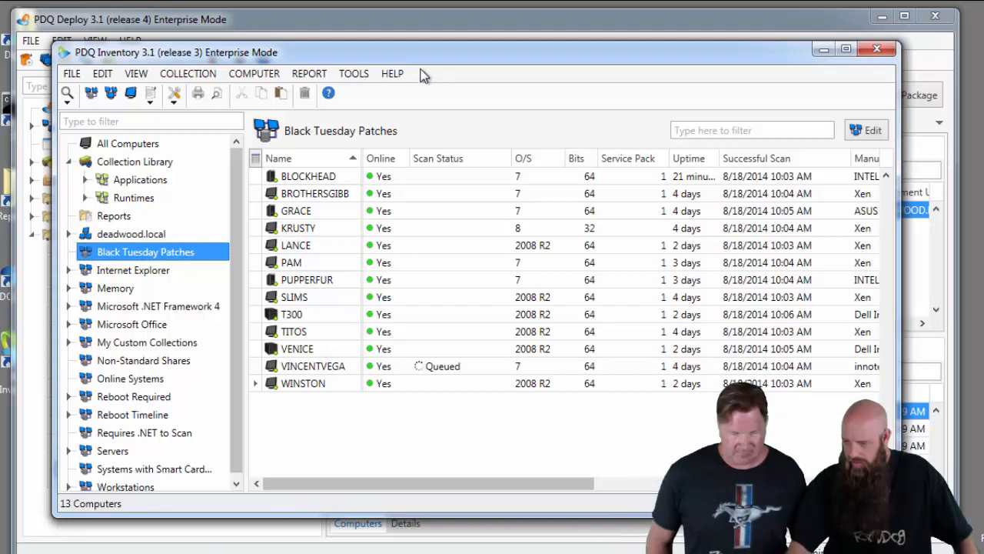
{"action": "mouse_move", "coordinate": [427, 58]}
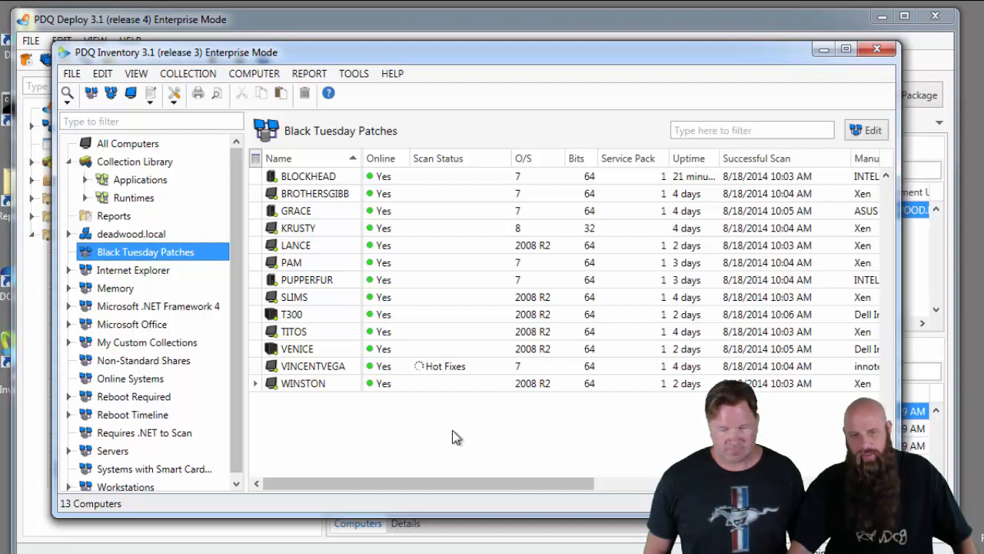
{"action": "mouse_move", "coordinate": [458, 420]}
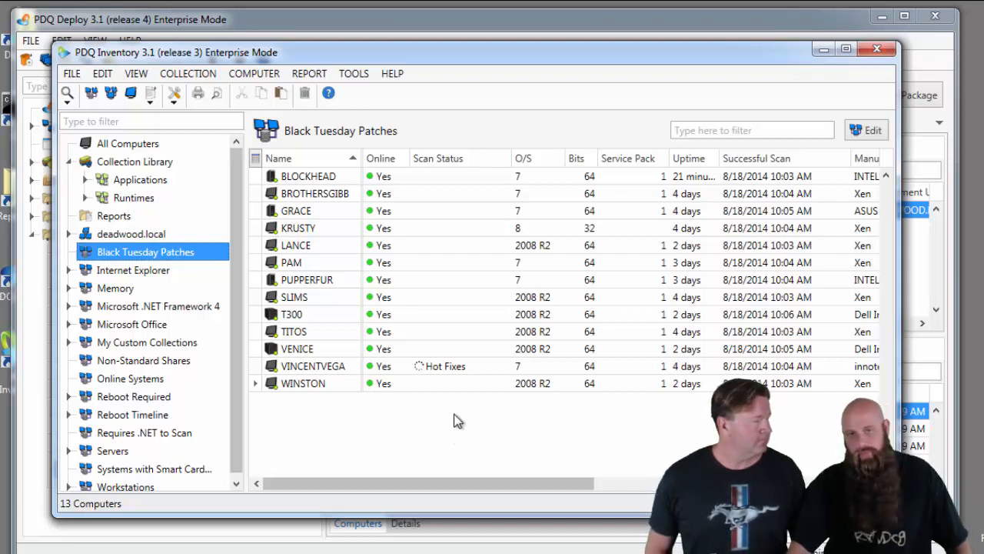